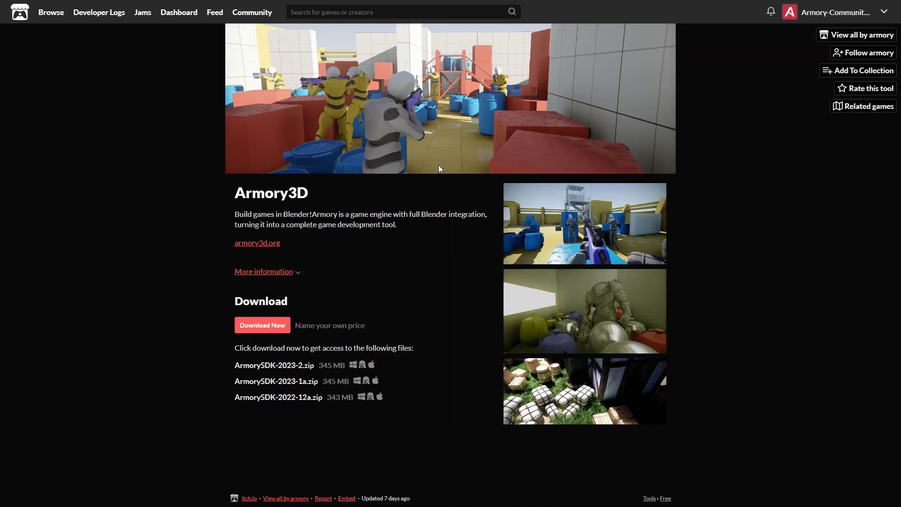
Skip the itch.io payment and download an Armory3D SDK zip.
left_click(262, 325)
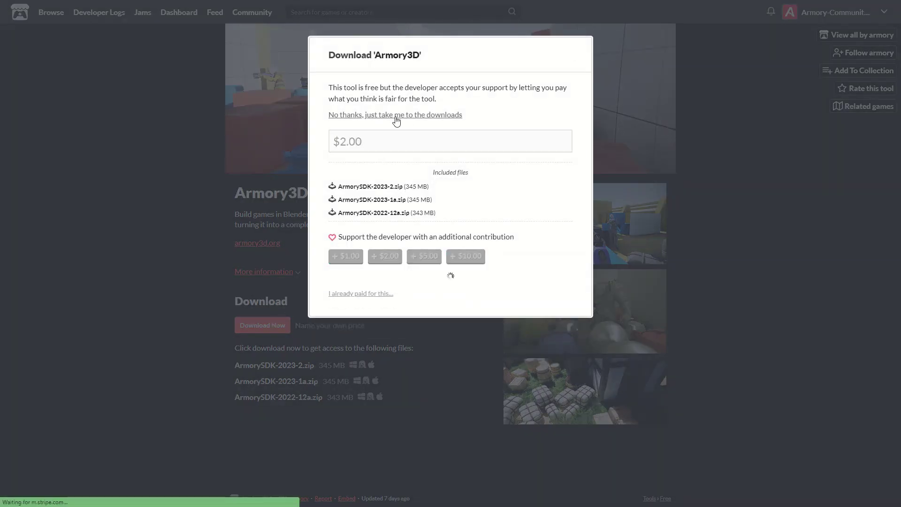
left_click(395, 114)
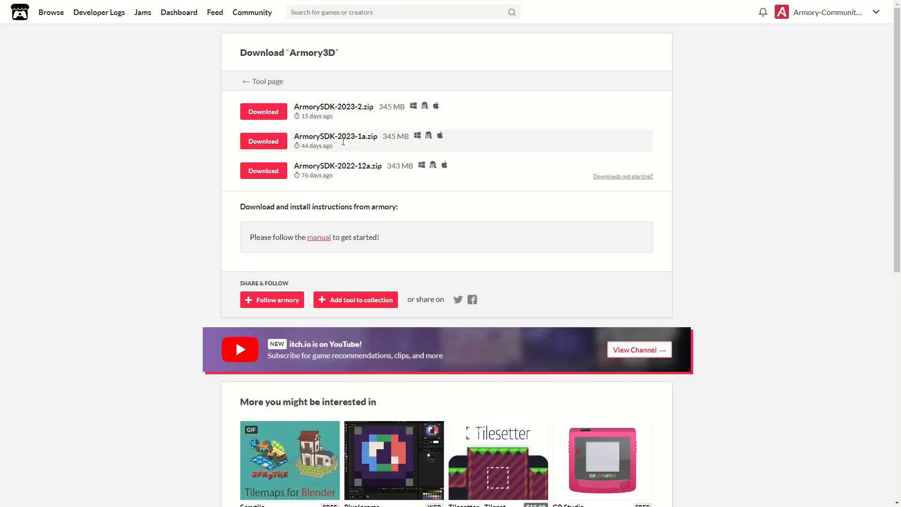
double_click(316, 175)
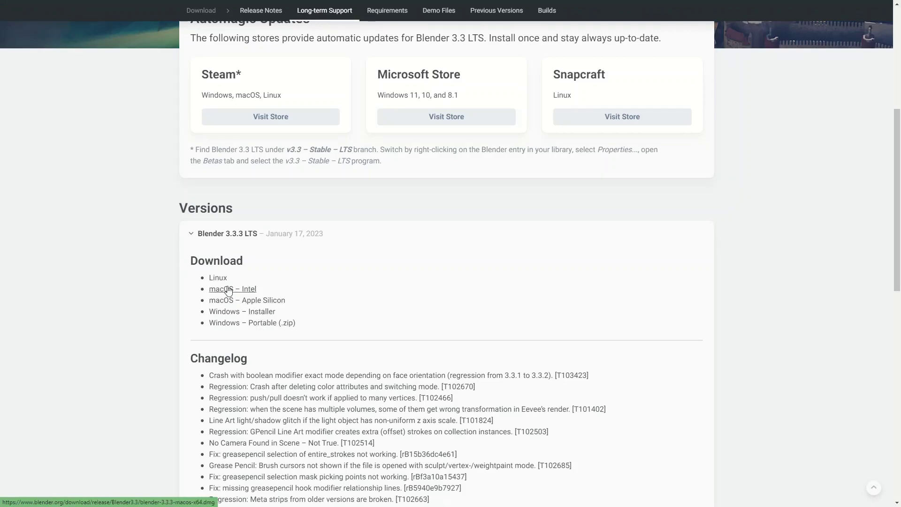
Scroll to the Blender 3.3.3 LTS download links for each platform.
left_click_drag(191, 256, 297, 327)
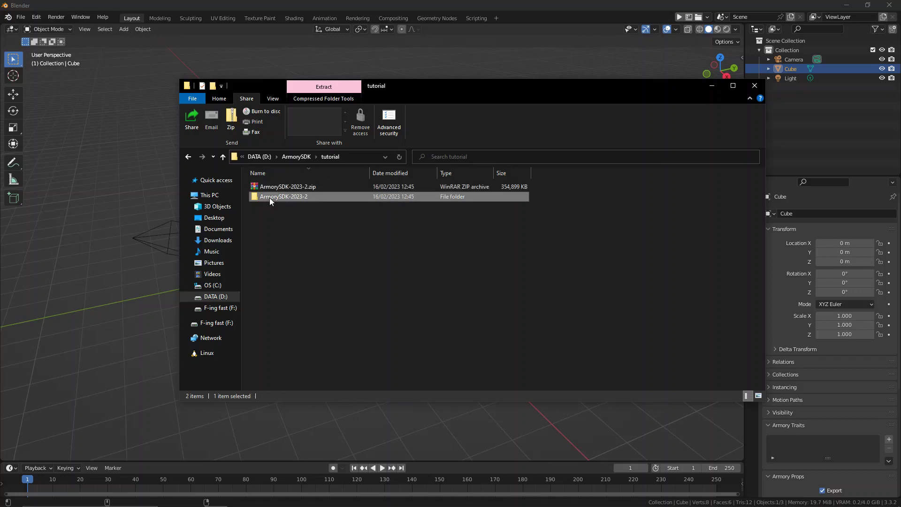
Open the extracted ArmorySDK-2023-2 folder and select armory.py in armsdk.
double_click(283, 196)
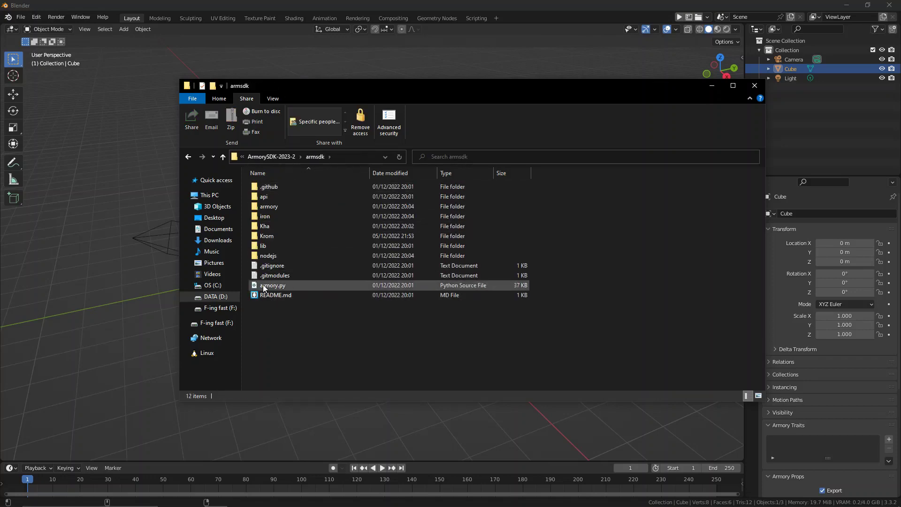
left_click(273, 285)
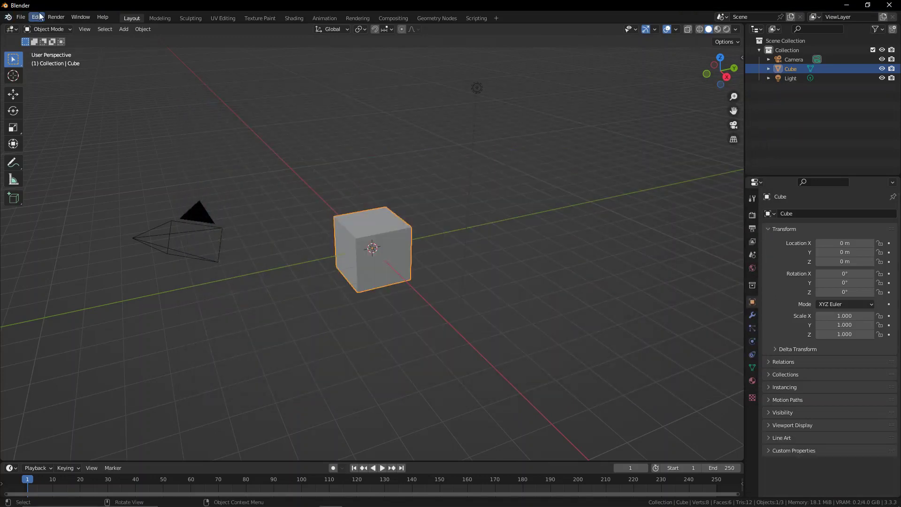
Install armory.py from the armsdk folder via Preferences > Add-ons > Install.
left_click(35, 16)
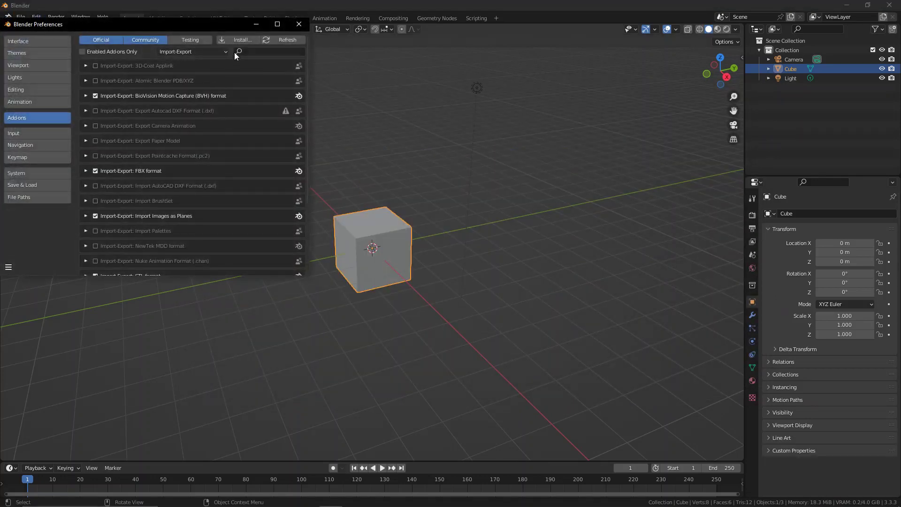
left_click(242, 39)
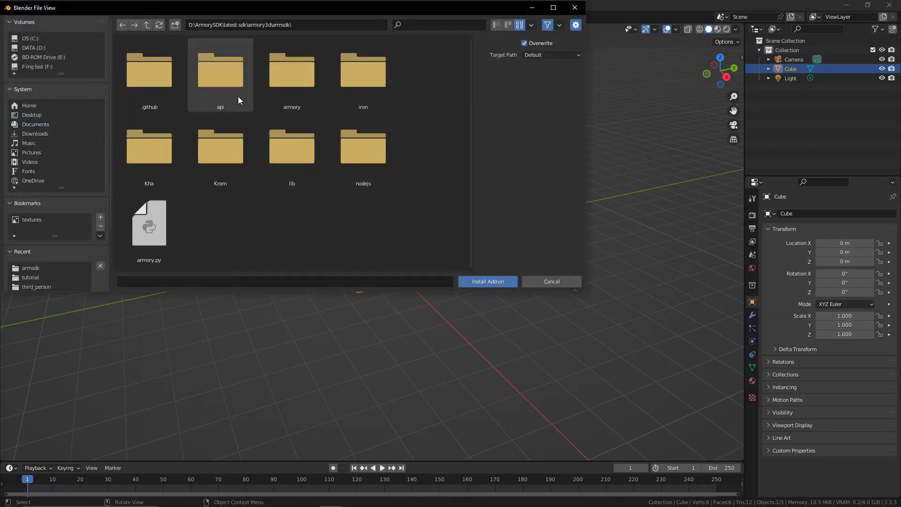
left_click(149, 224)
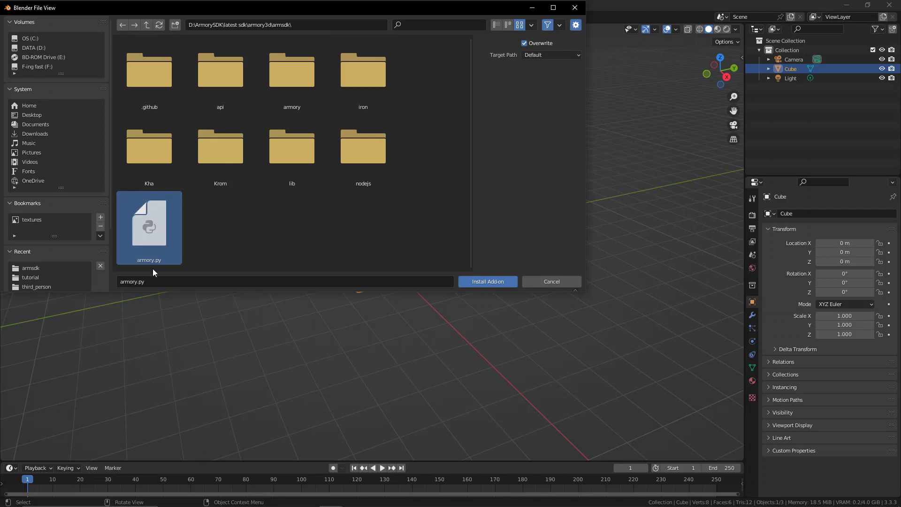
left_click(487, 281)
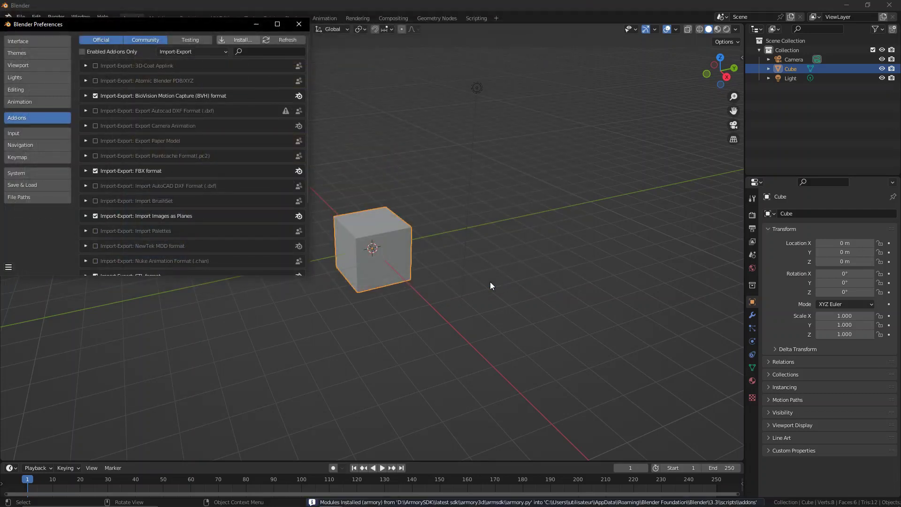
Search 'Armory', enable Game Engine: Armory, view its settings, and close Preferences.
type("Armory")
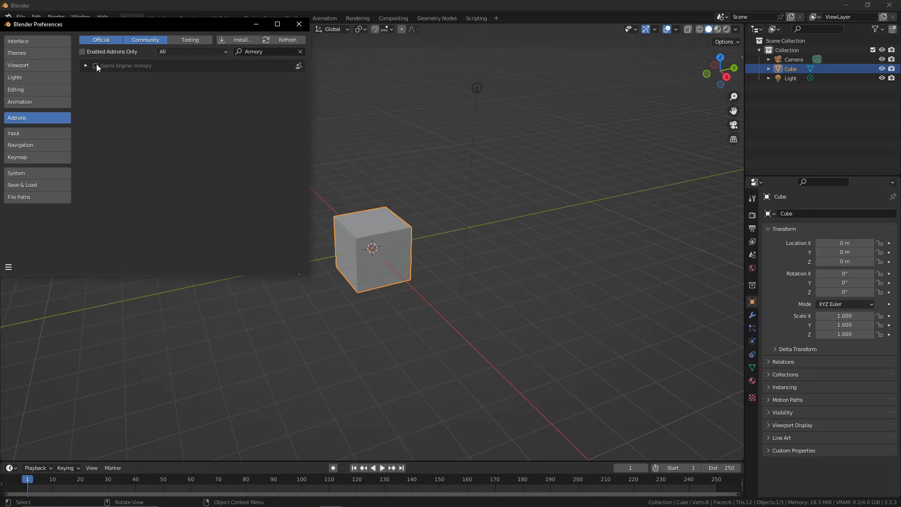
left_click(95, 66)
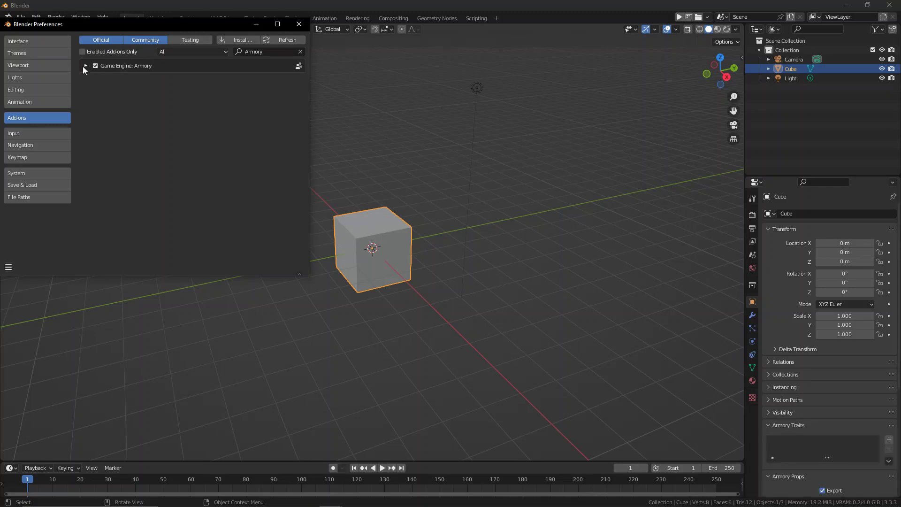
left_click(85, 65)
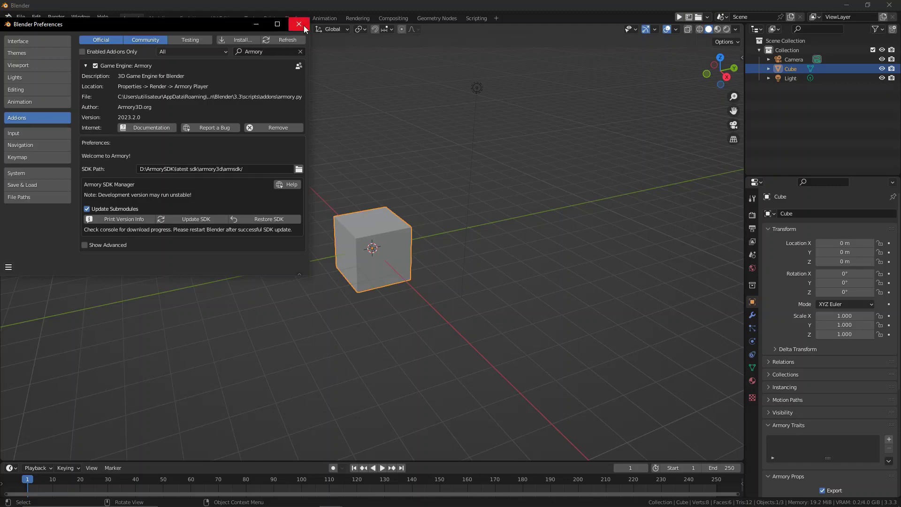
left_click(298, 24)
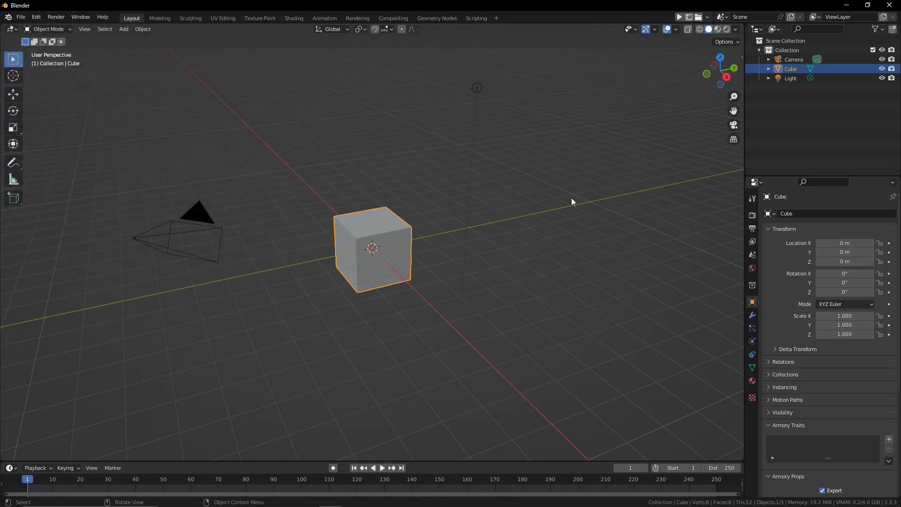